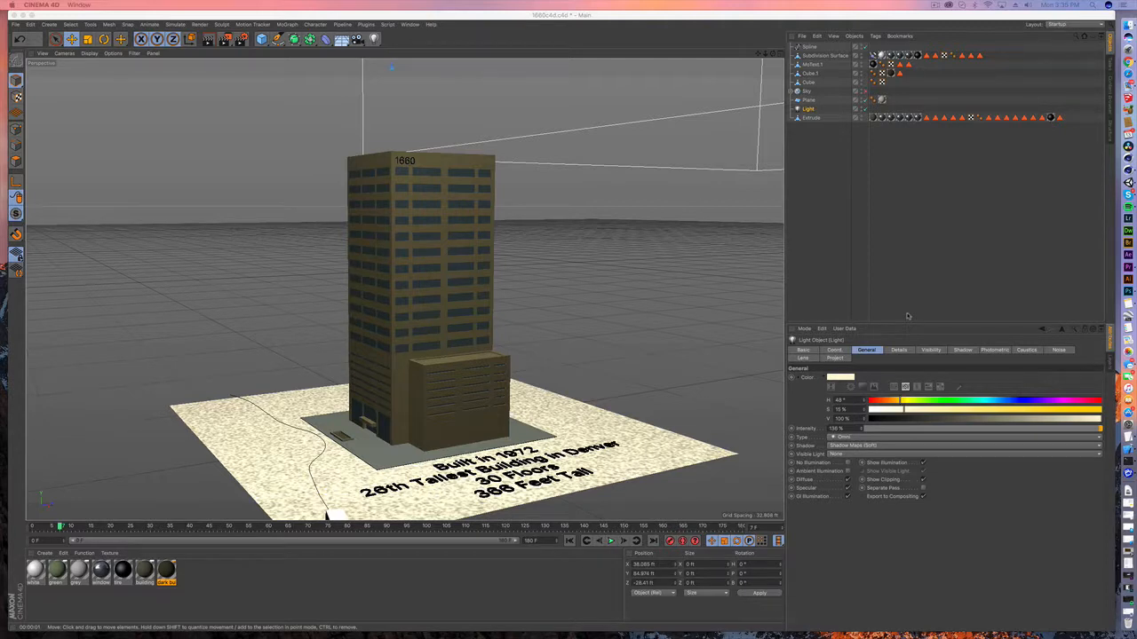
mouse_move(513, 261)
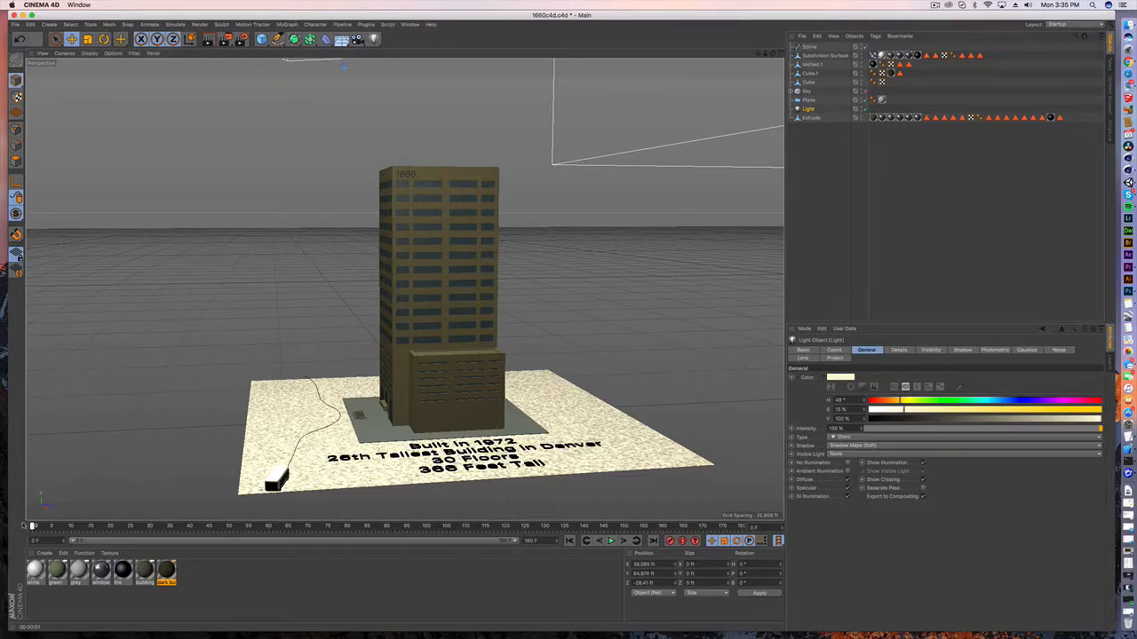
- Start a new empty project and stretch the cube into a taller block
drag(444, 266, 373, 382)
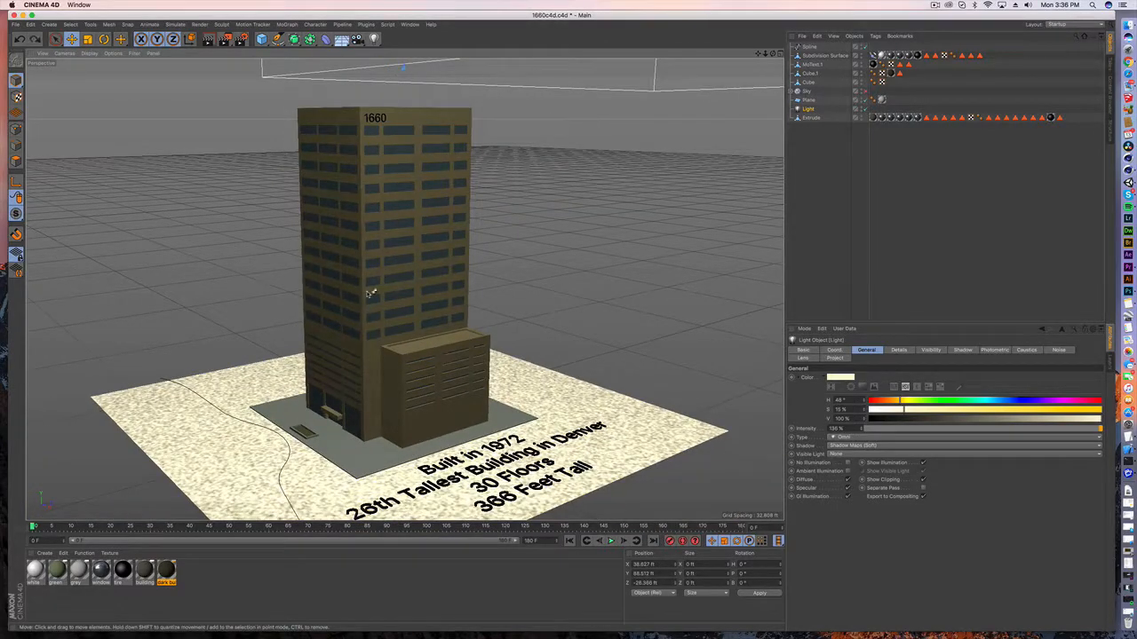
click(16, 24)
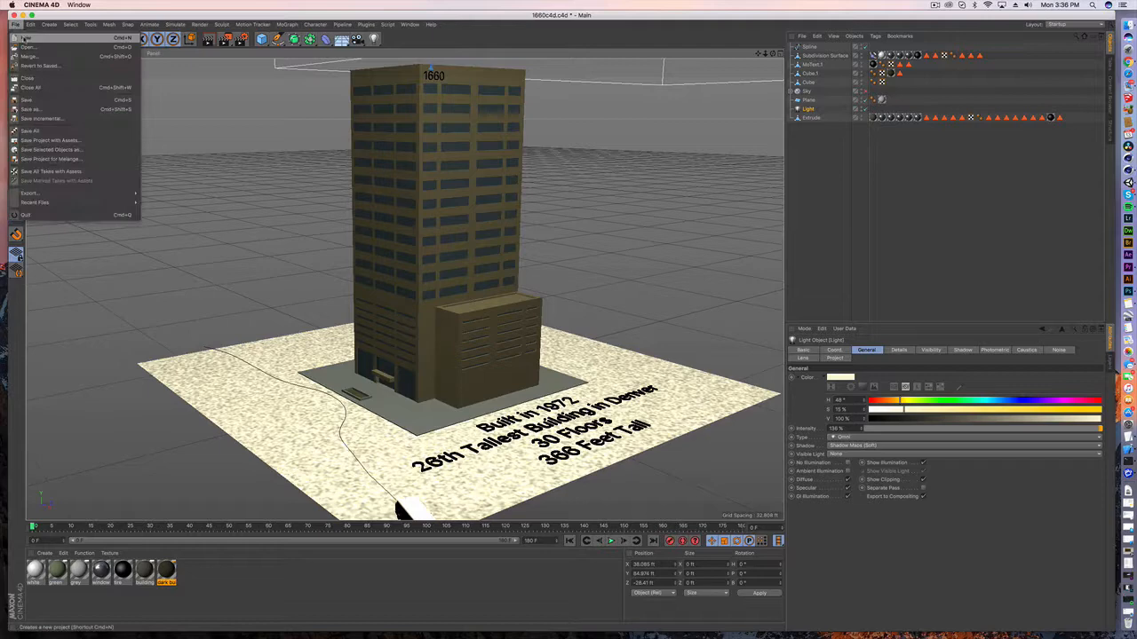
click(27, 38)
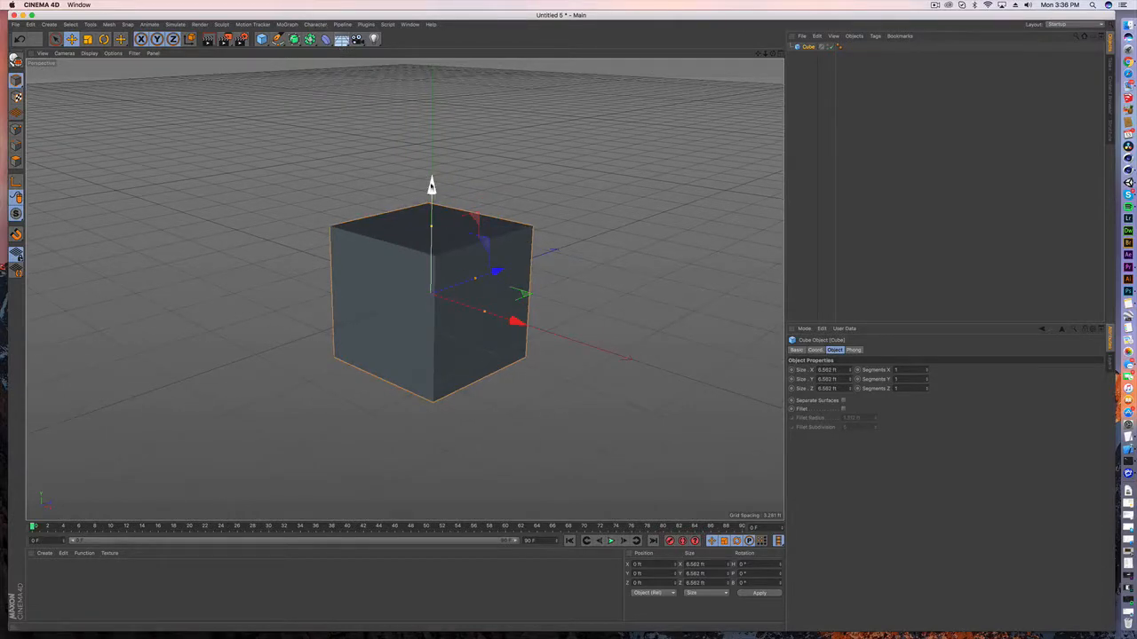
drag(431, 182, 430, 111)
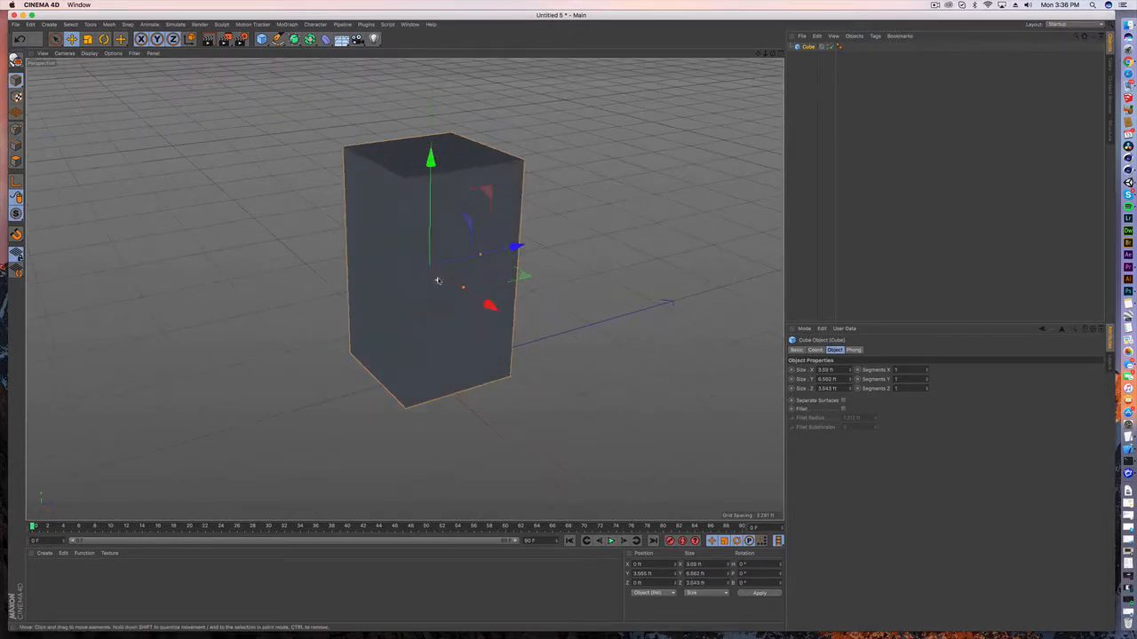
drag(435, 279, 466, 271)
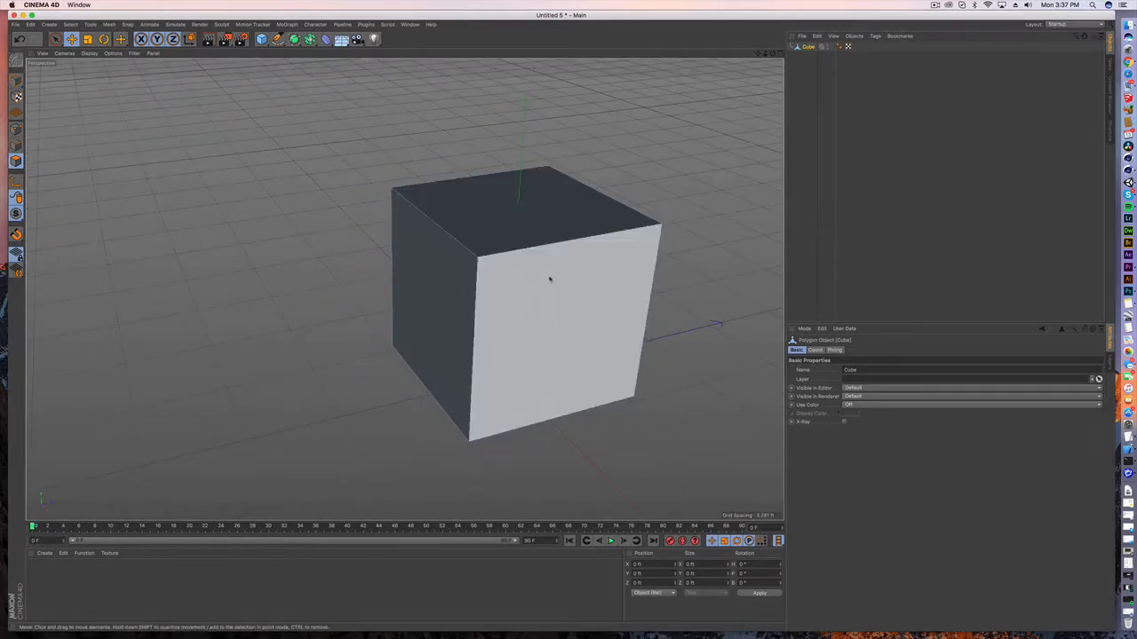
drag(549, 279, 453, 320)
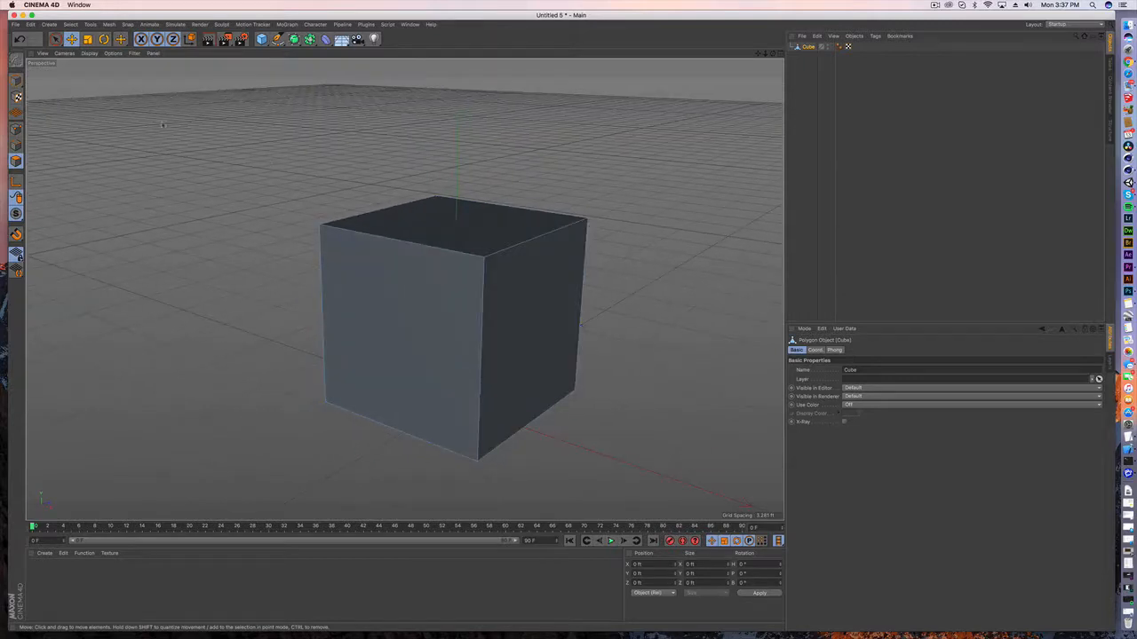
click(419, 266)
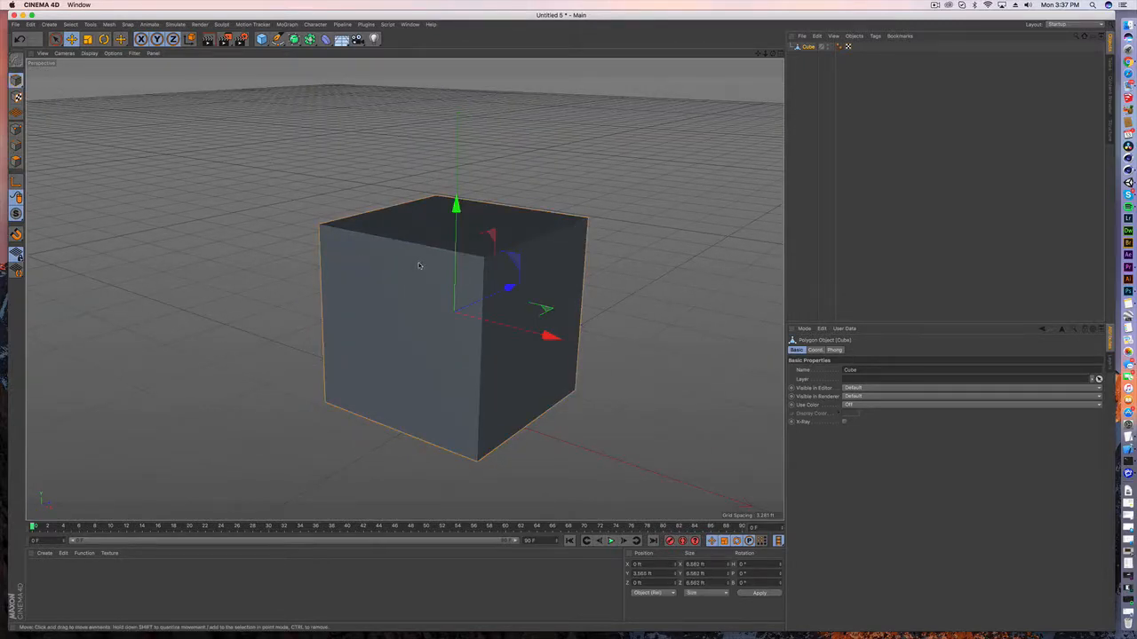
click(453, 222)
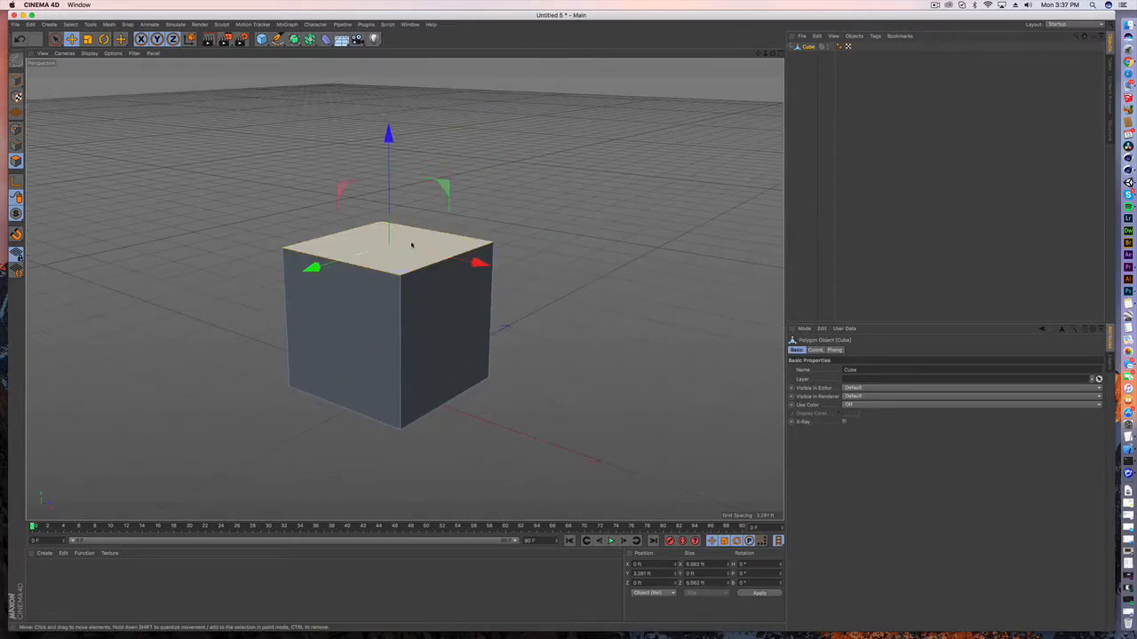
click(386, 248)
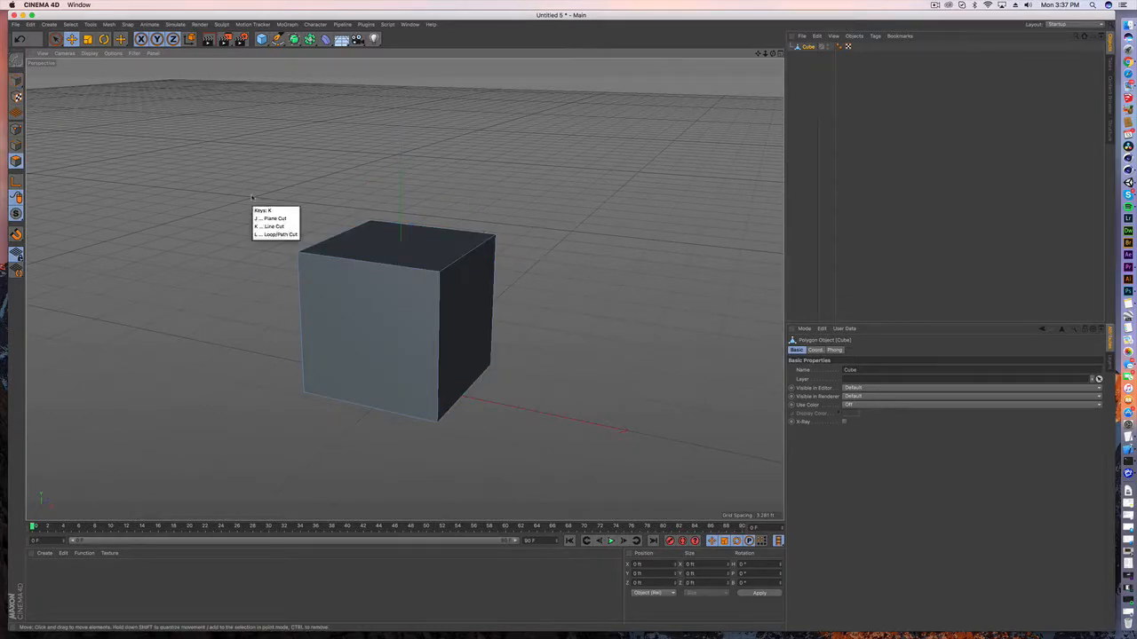
- Add a horizontal loop cut near the cube's base and adjust its height
click(280, 234)
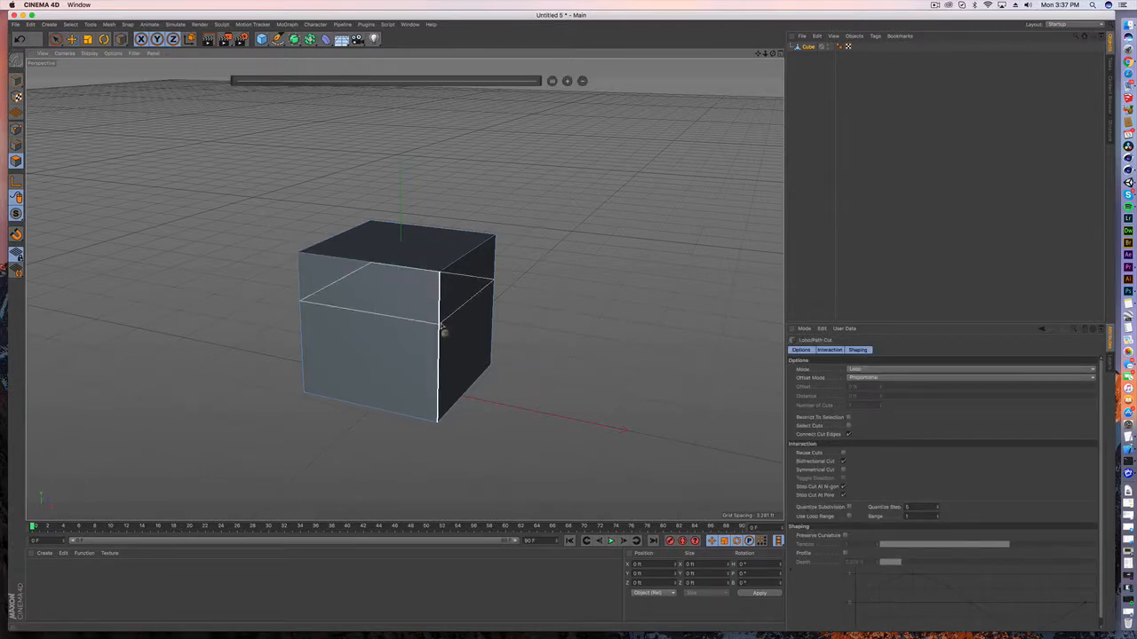
drag(445, 333, 404, 293)
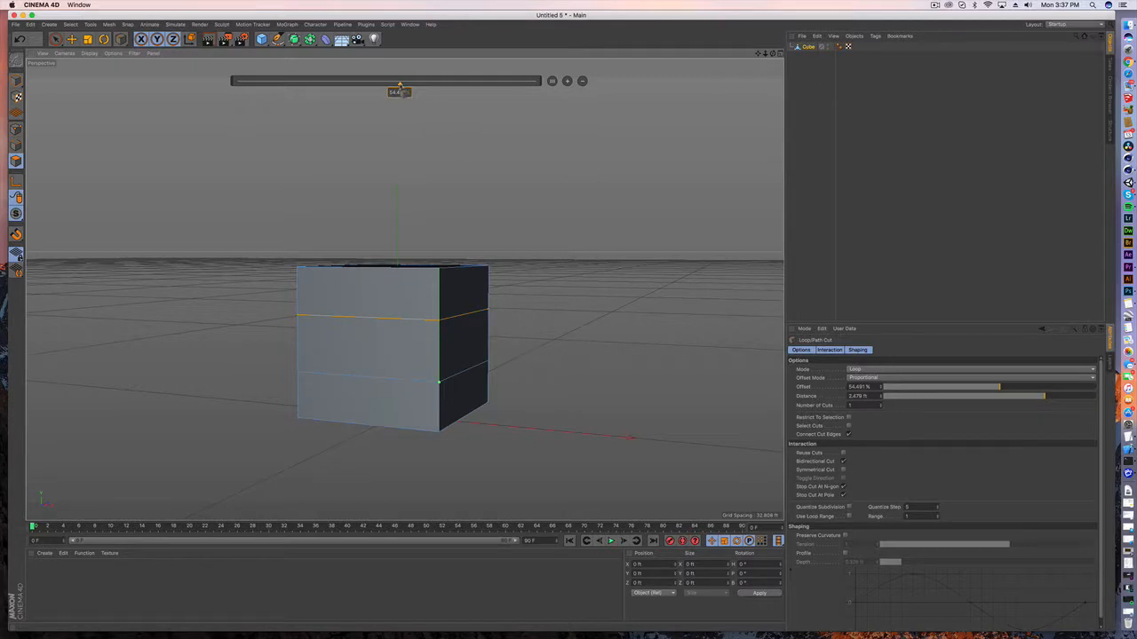
drag(400, 91, 386, 90)
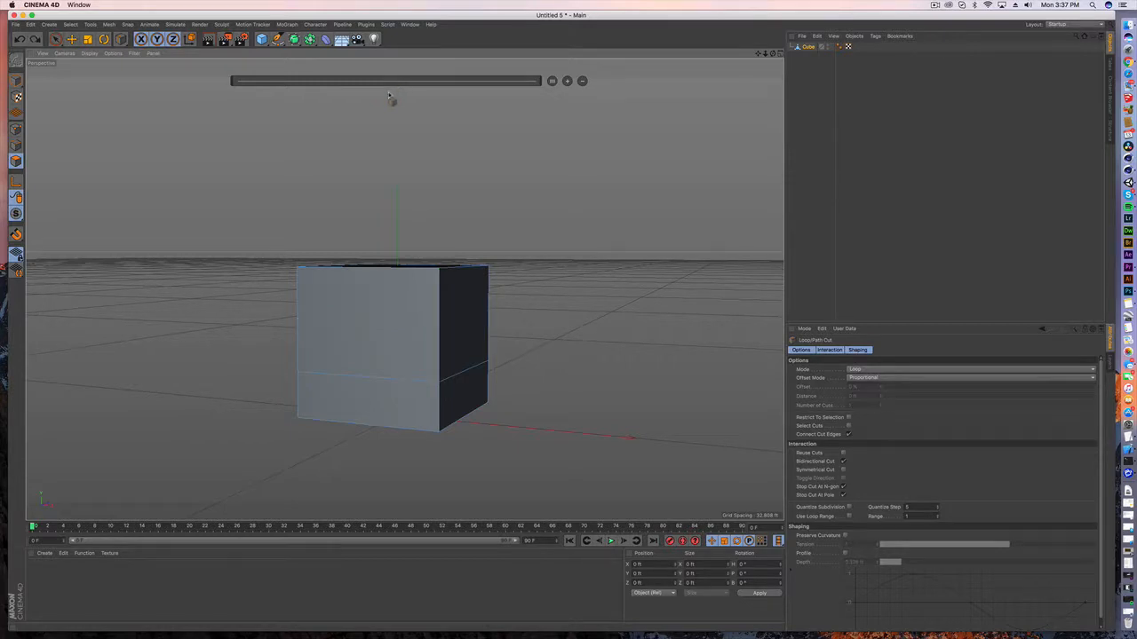
mouse_move(404, 346)
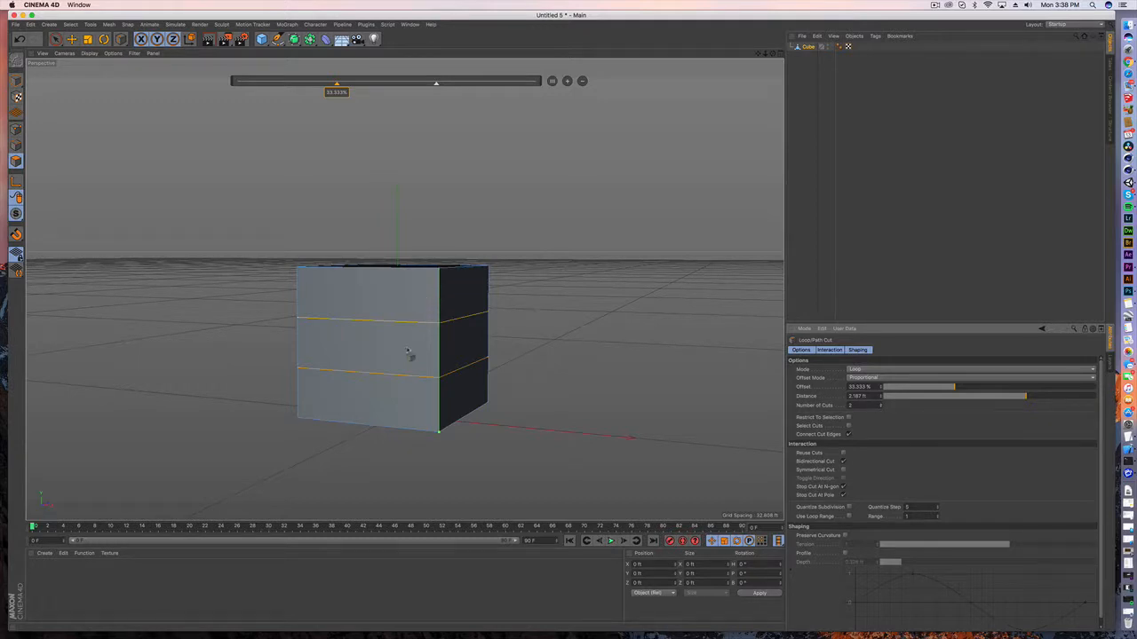
mouse_move(338, 100)
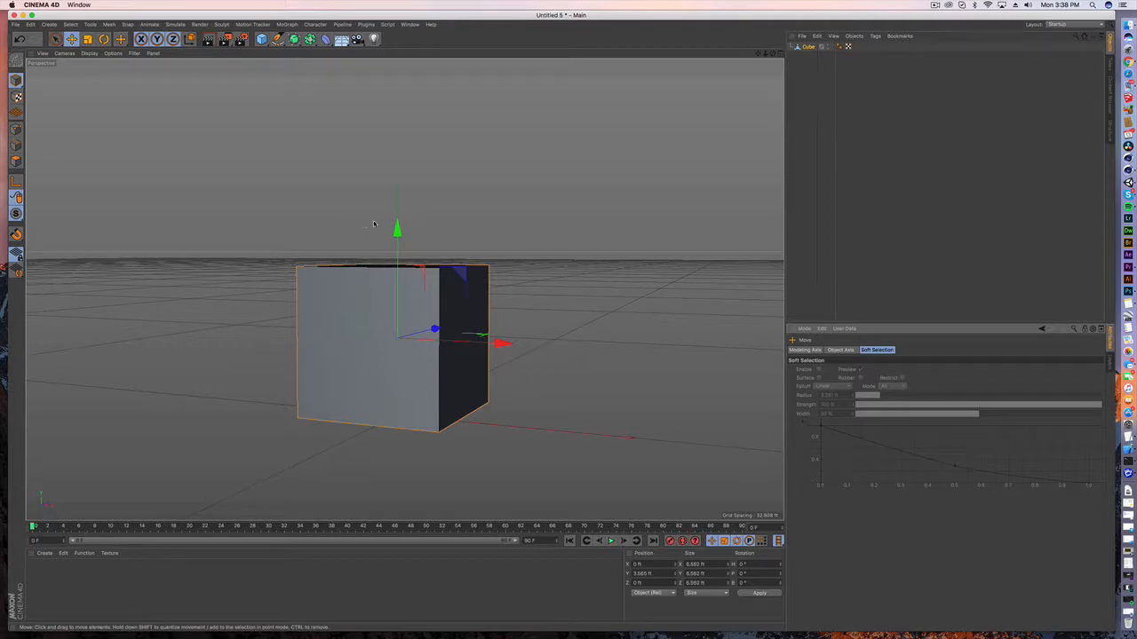
- Stretch the cube vertically along the Y axis into a taller tower
drag(397, 229, 397, 195)
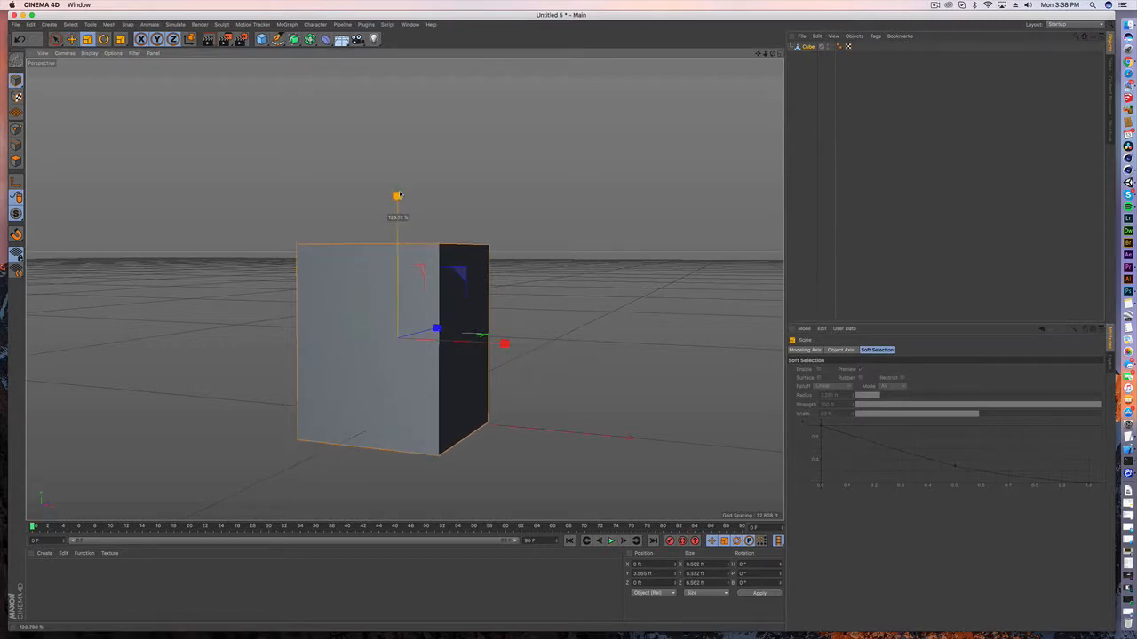
drag(397, 196, 397, 229)
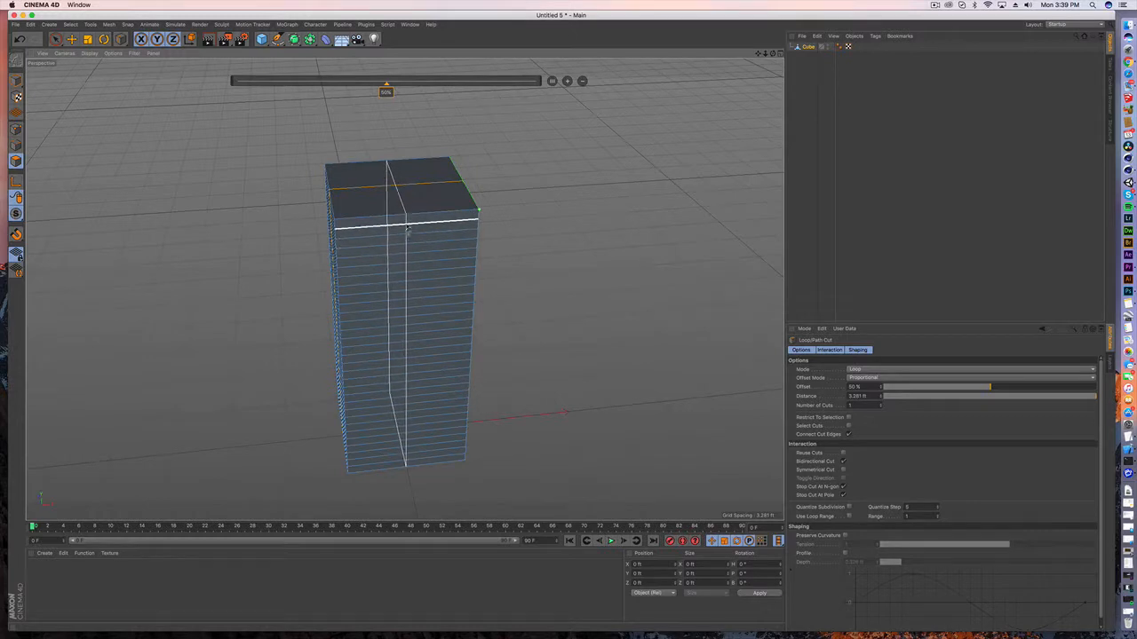
- Add another horizontal floor loop near the tower's top and confirm the cut
drag(400, 229, 400, 218)
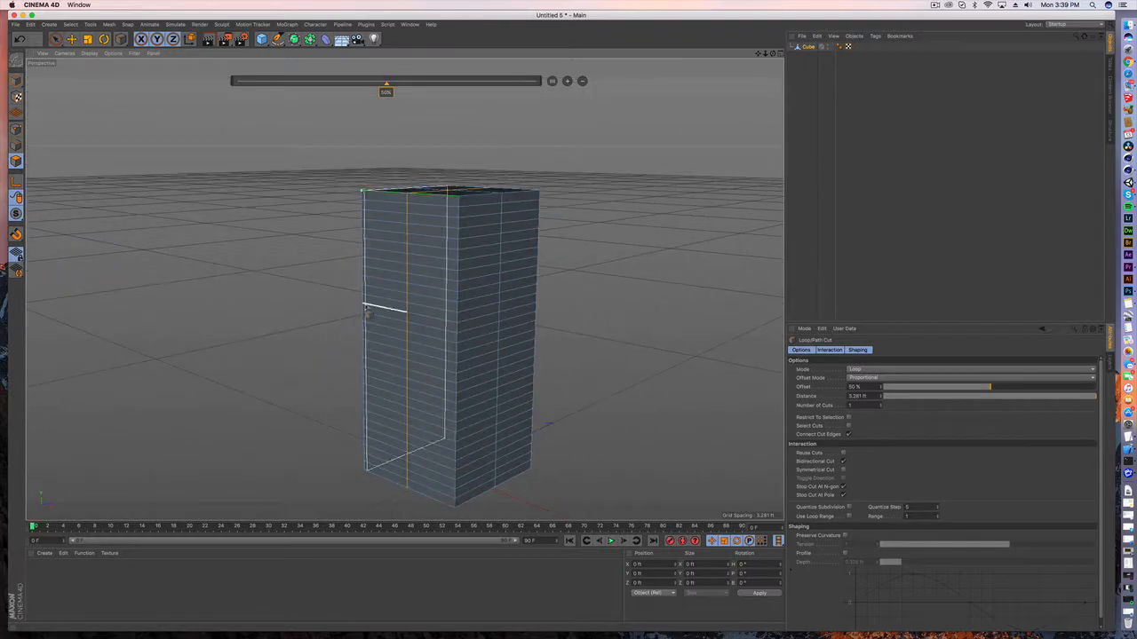
click(71, 38)
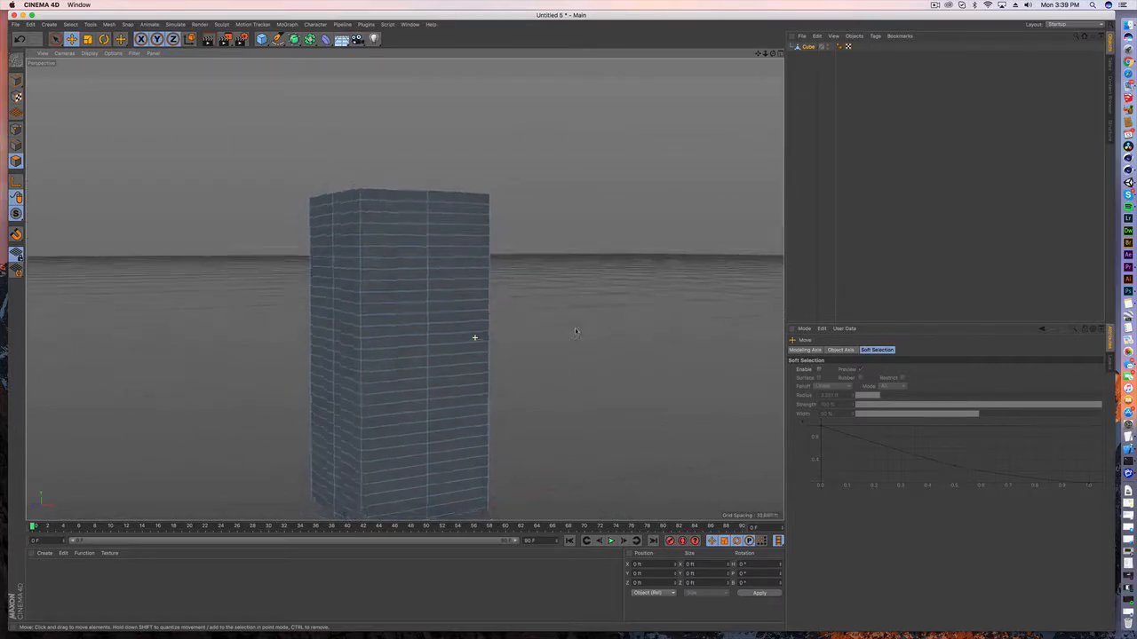
- Switch to the front view and Live Selection, allowing selection of hidden back faces
drag(575, 333, 465, 333)
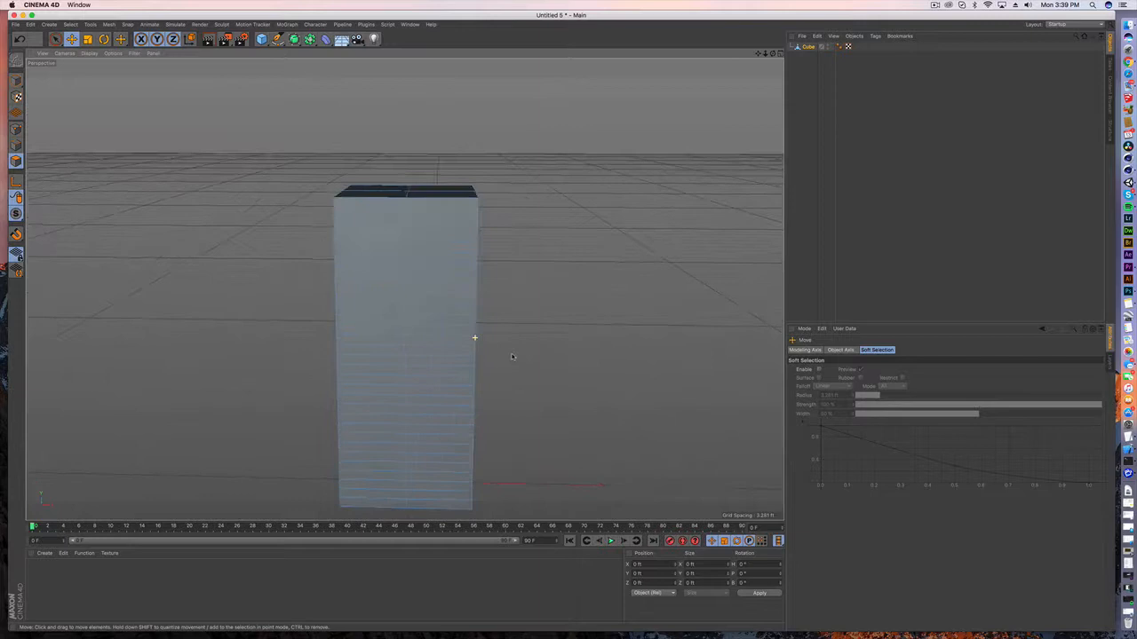
click(781, 53)
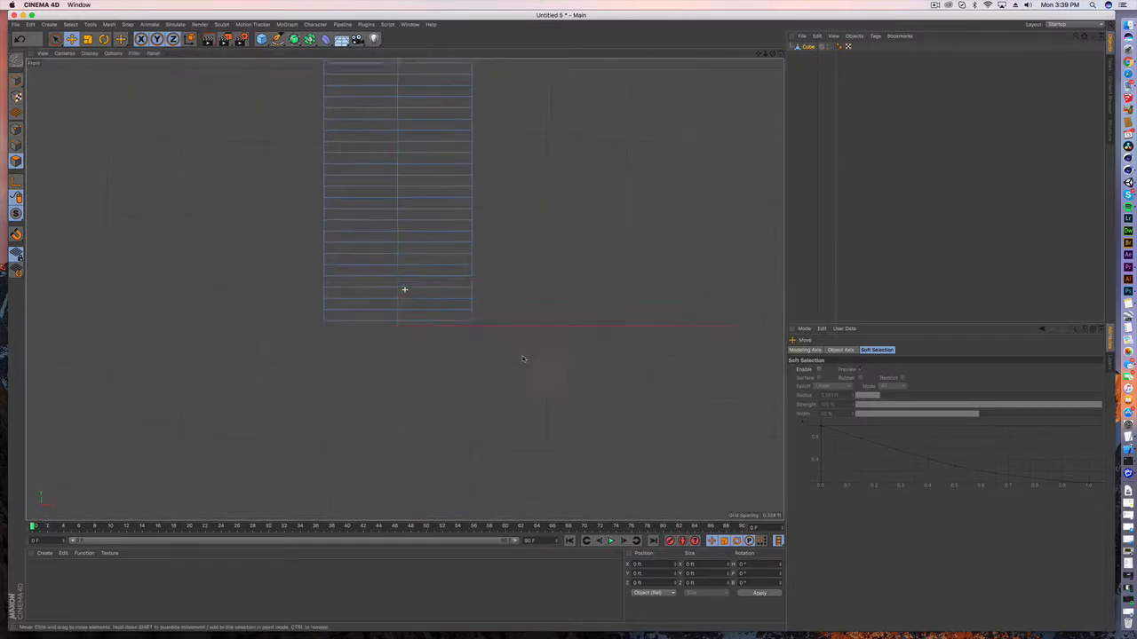
click(56, 38)
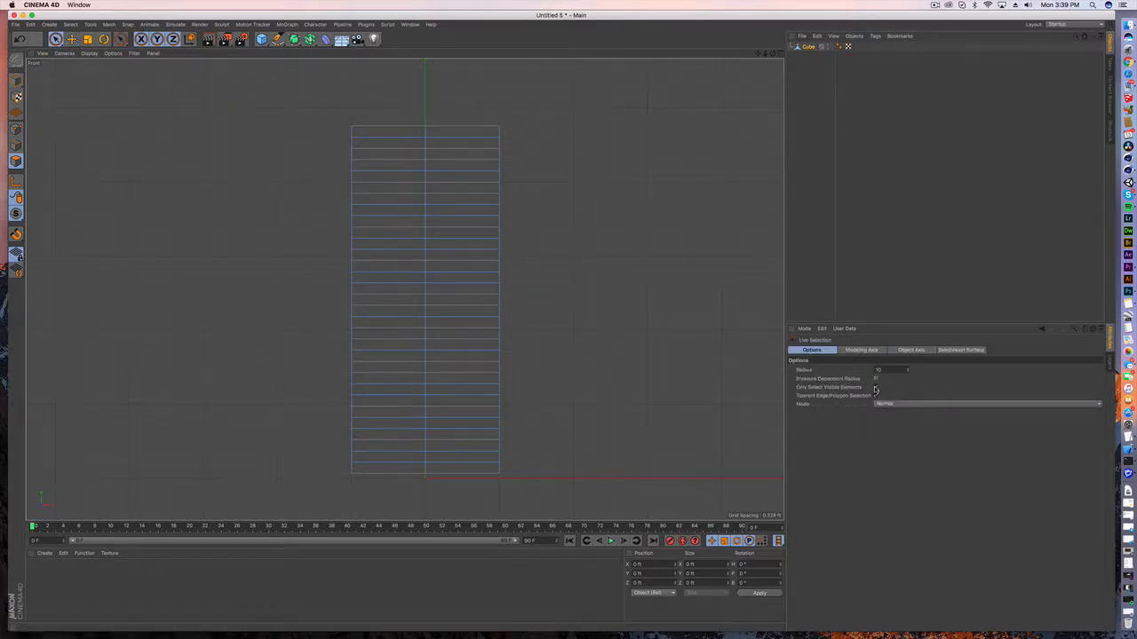
click(875, 387)
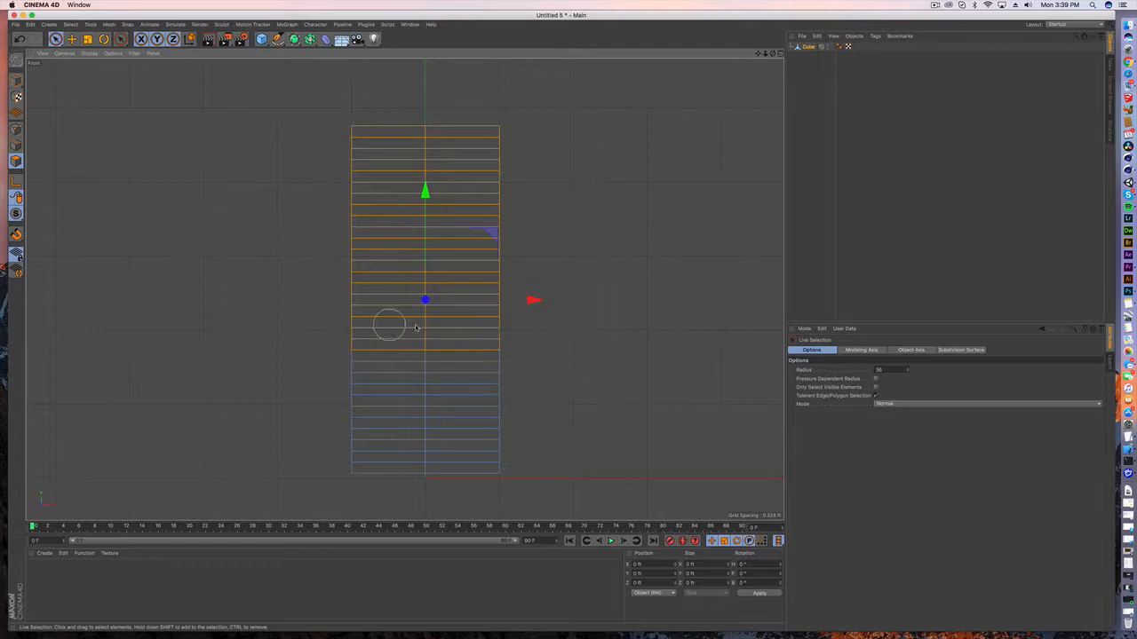
mouse_move(469, 203)
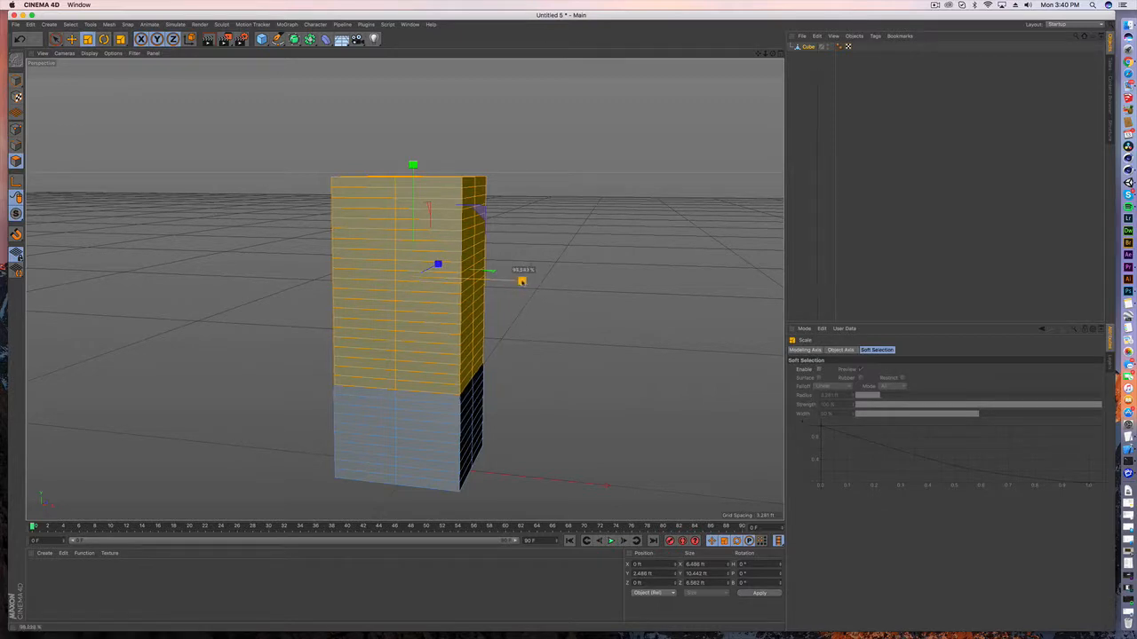
- Scale the upper floors inward so they step back from the wider base
drag(522, 281, 488, 281)
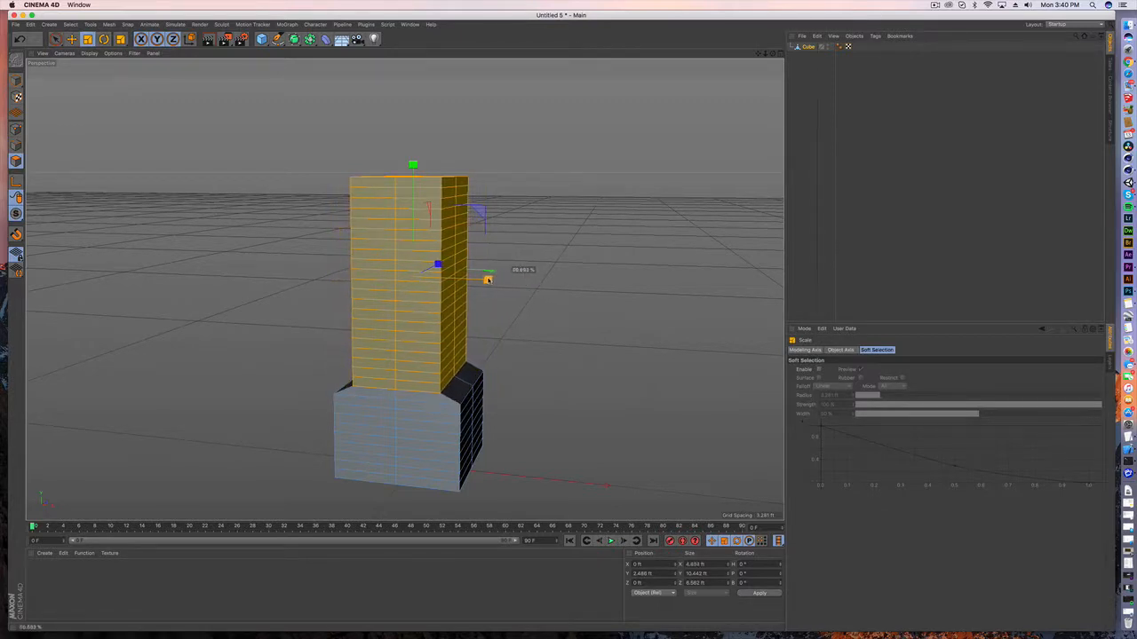
drag(487, 280, 525, 282)
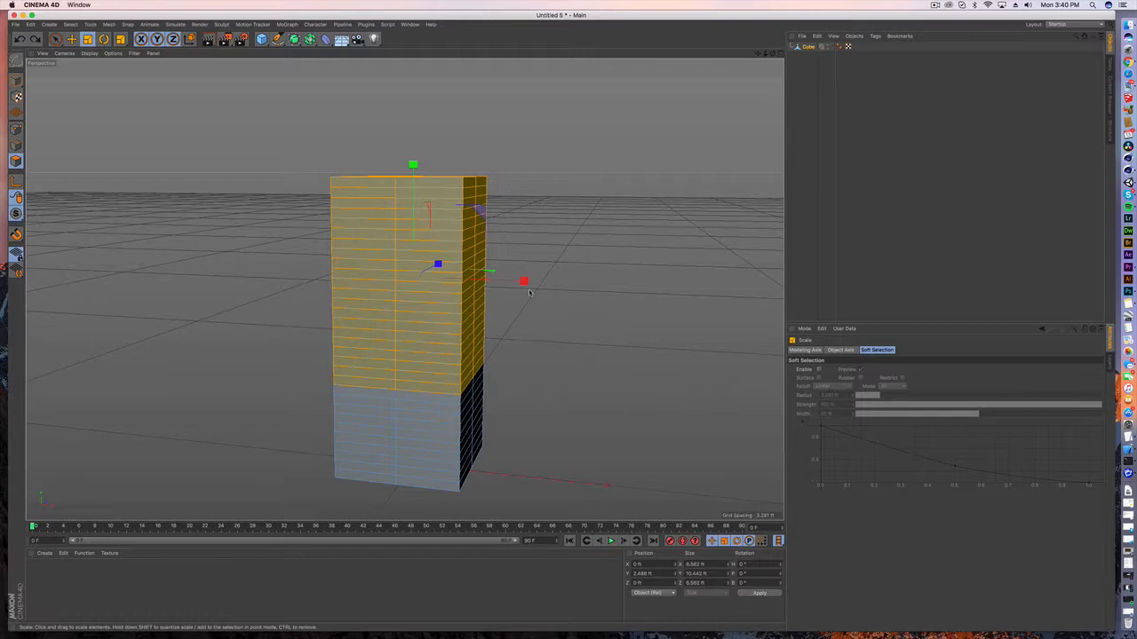
drag(524, 281, 497, 280)
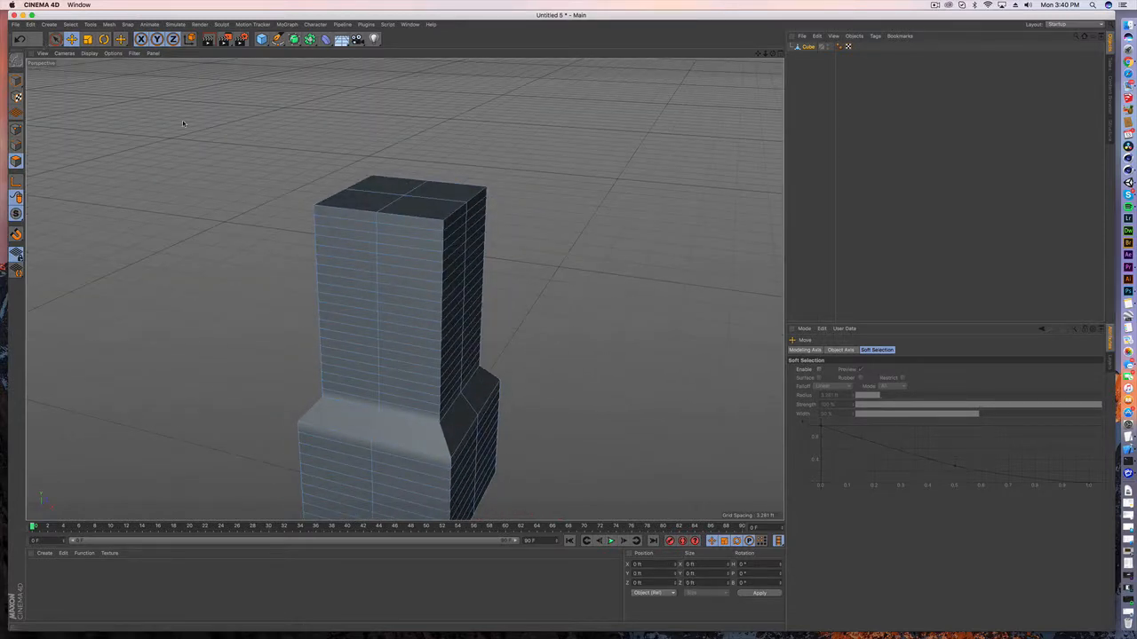
- Select the tower's top face and reshape it into a sloped roof
click(399, 200)
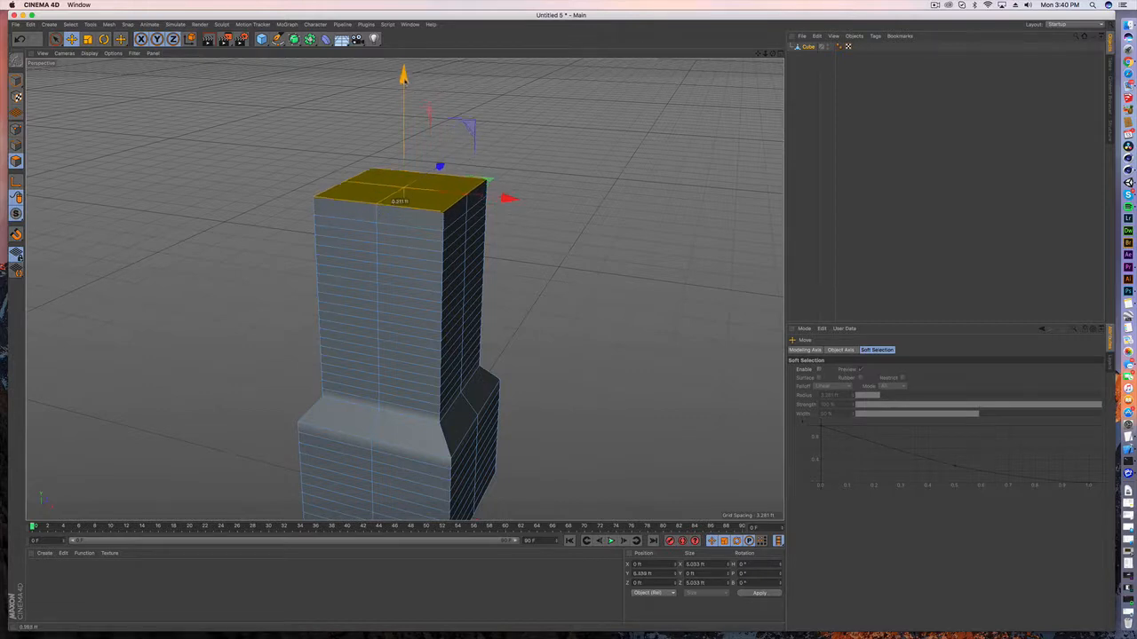
click(86, 38)
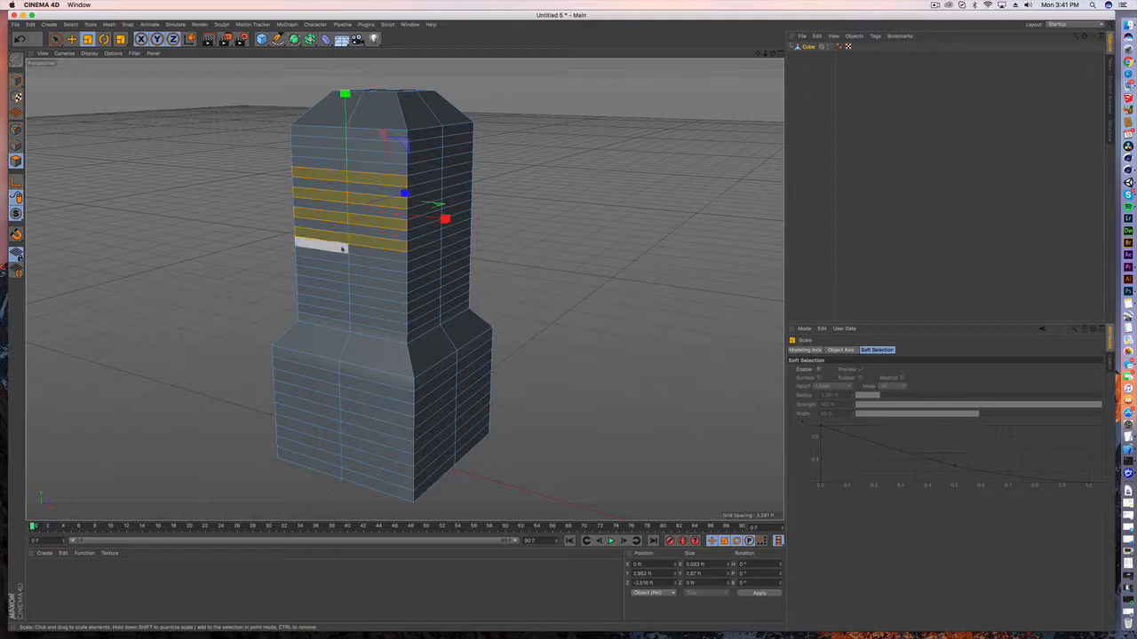
- Scale the selected floor strips inward to recess the window floors
drag(346, 245, 346, 297)
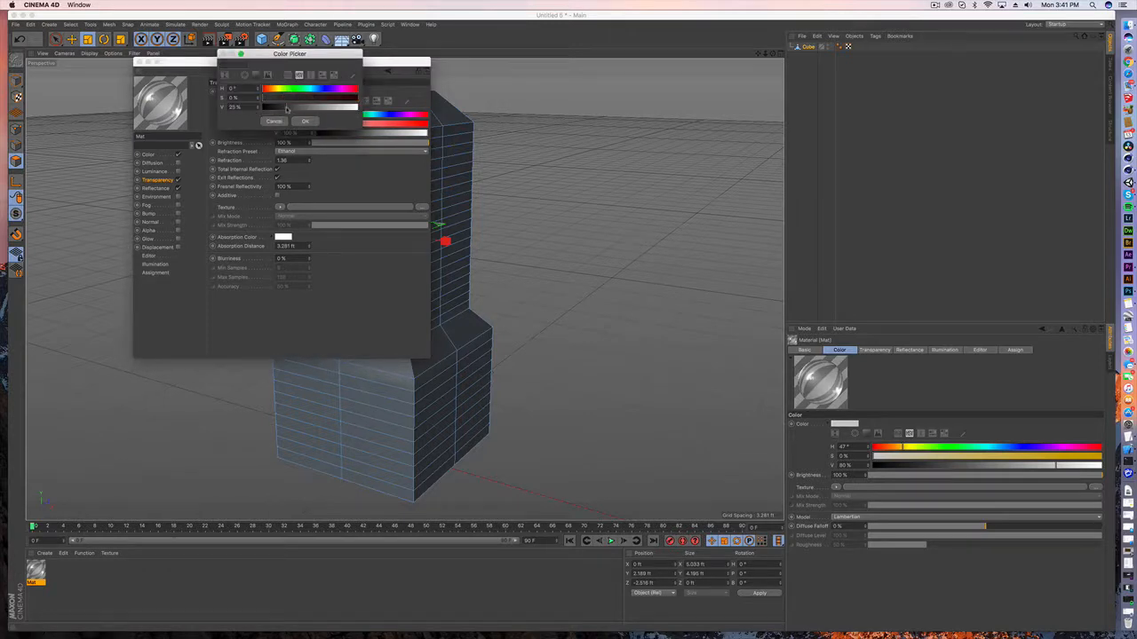
- Enable the material's transparency with brightness set to about 60%
click(305, 121)
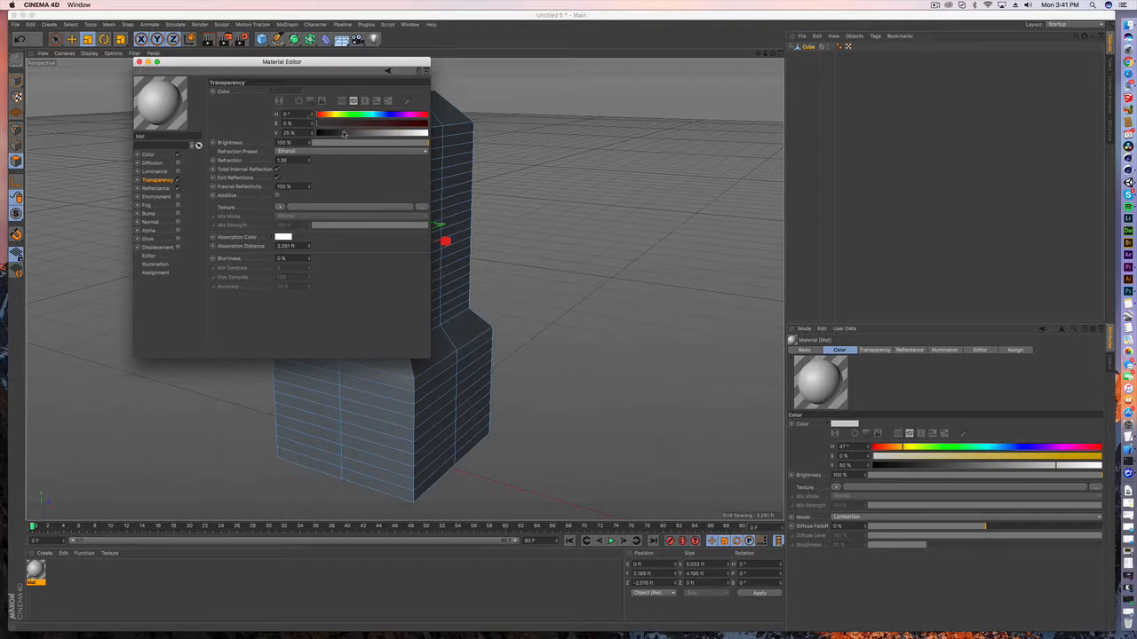
drag(344, 132, 340, 133)
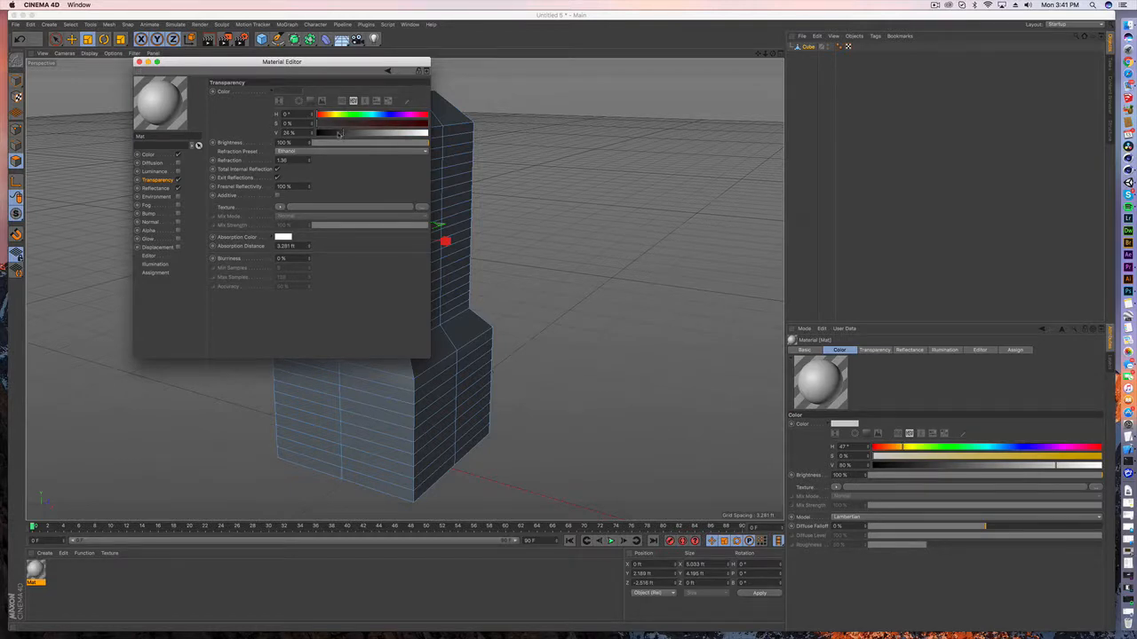
drag(333, 132, 395, 132)
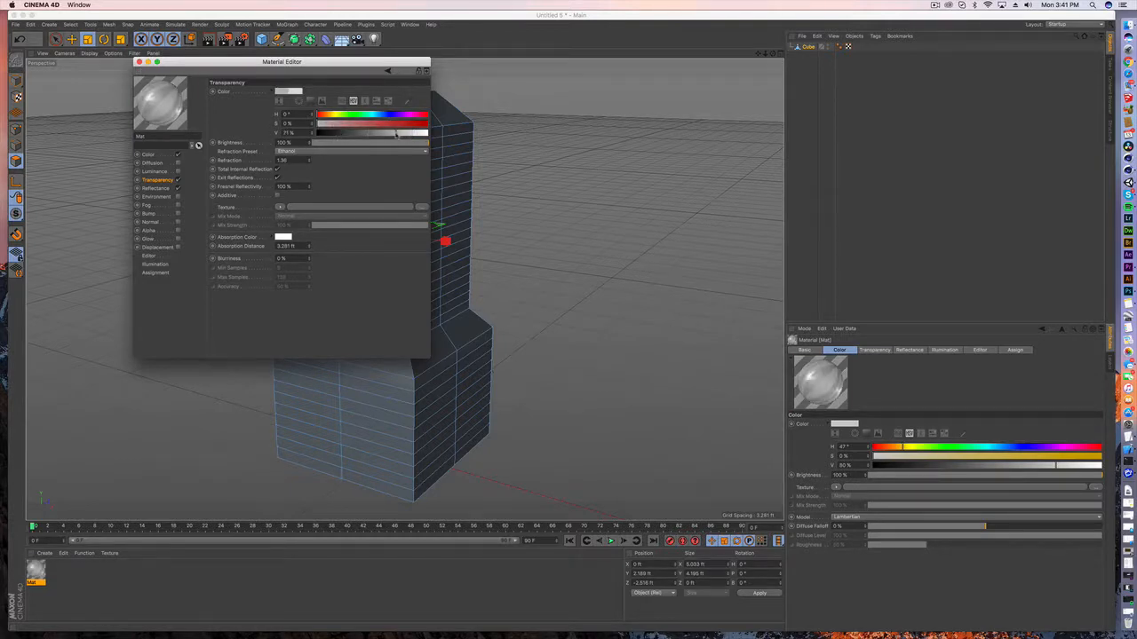
drag(396, 132, 386, 133)
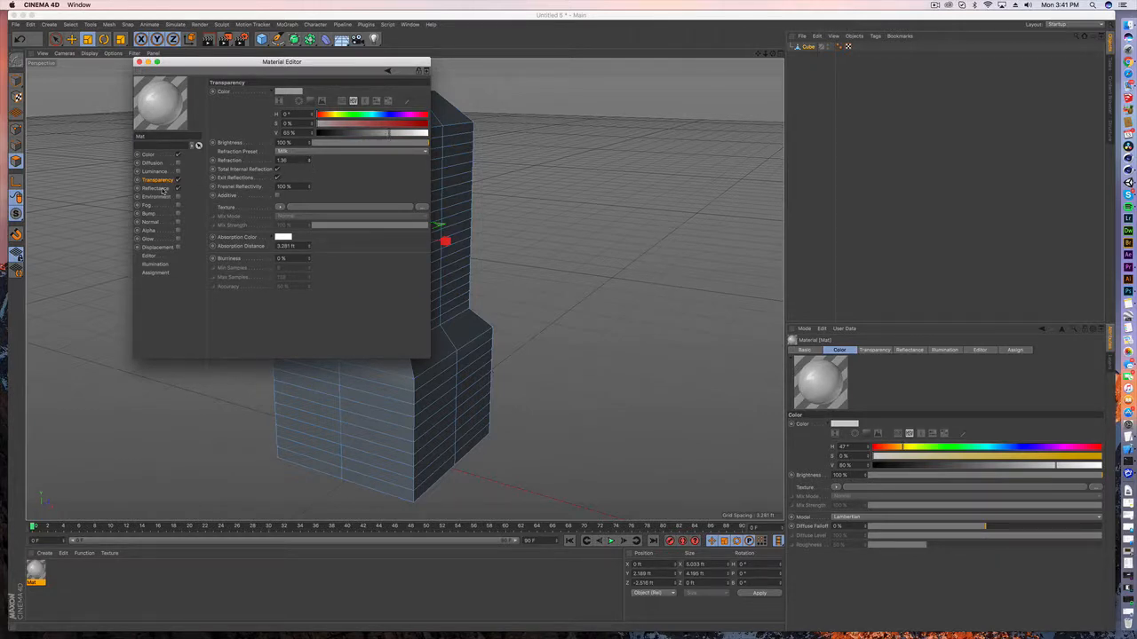
- Add a new reflection layer under Reflectance and adjust its settings
click(155, 187)
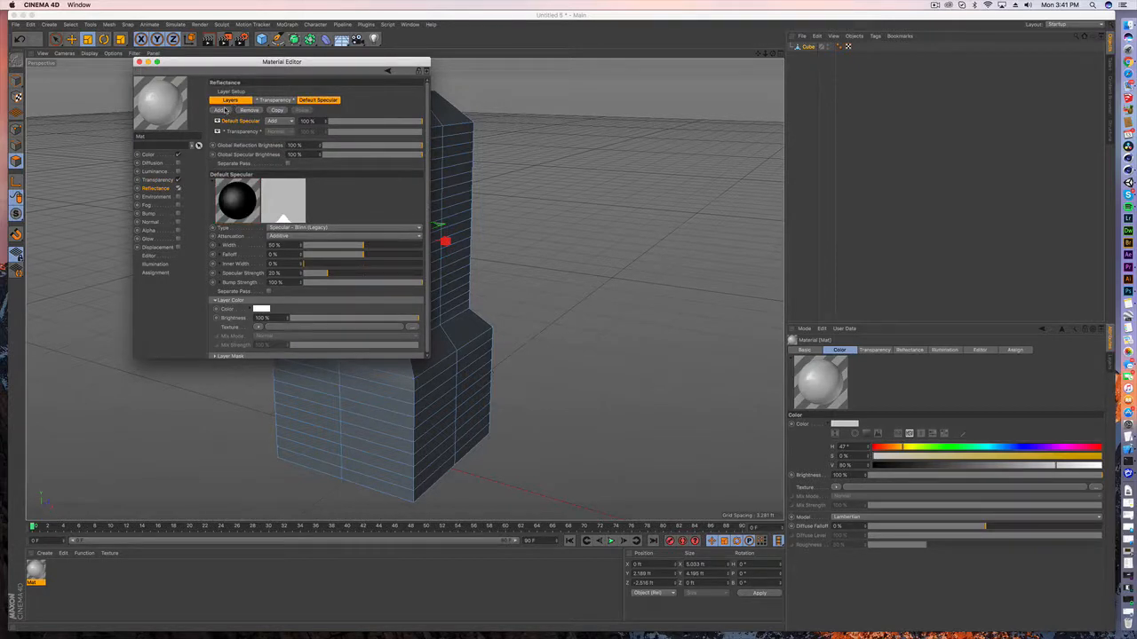
click(219, 110)
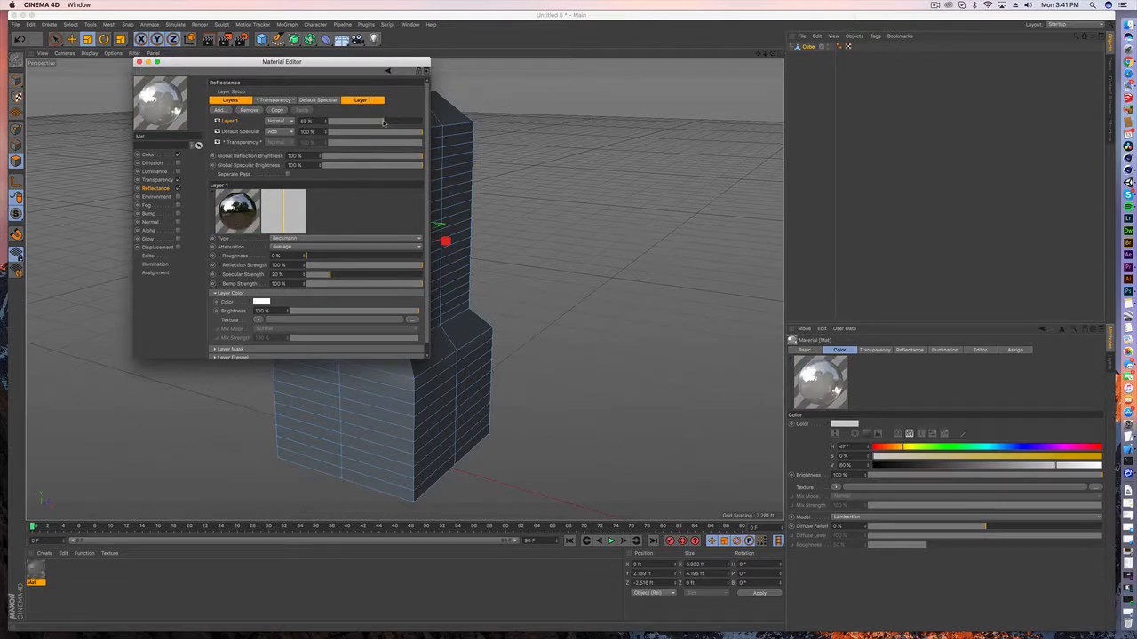
click(139, 61)
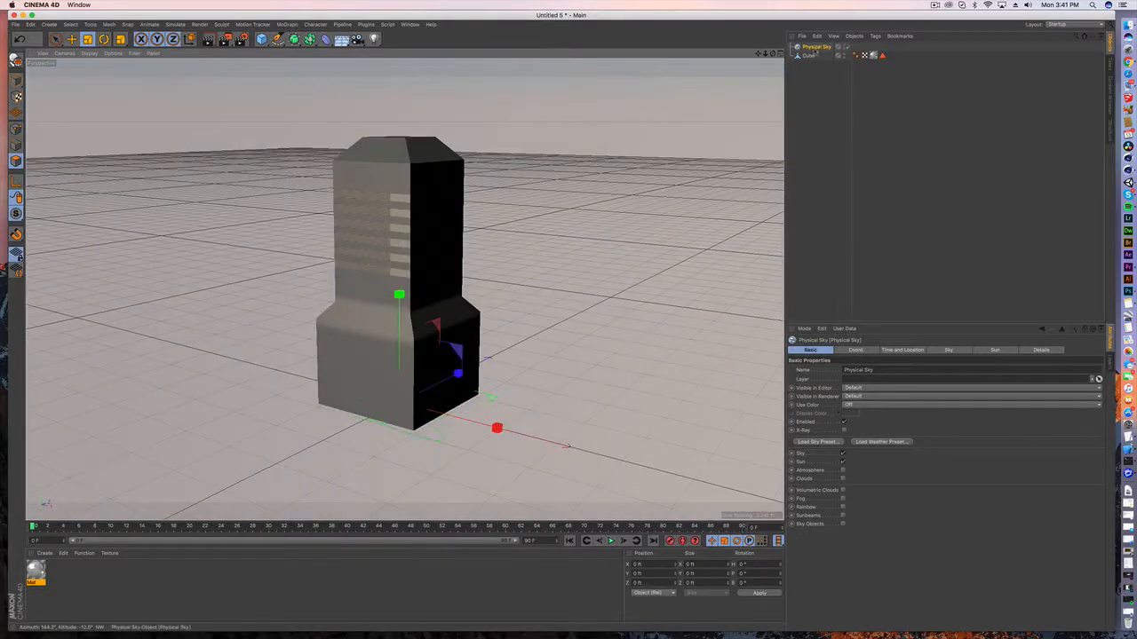
- Render a preview of the tower lit by the physical sky
click(104, 38)
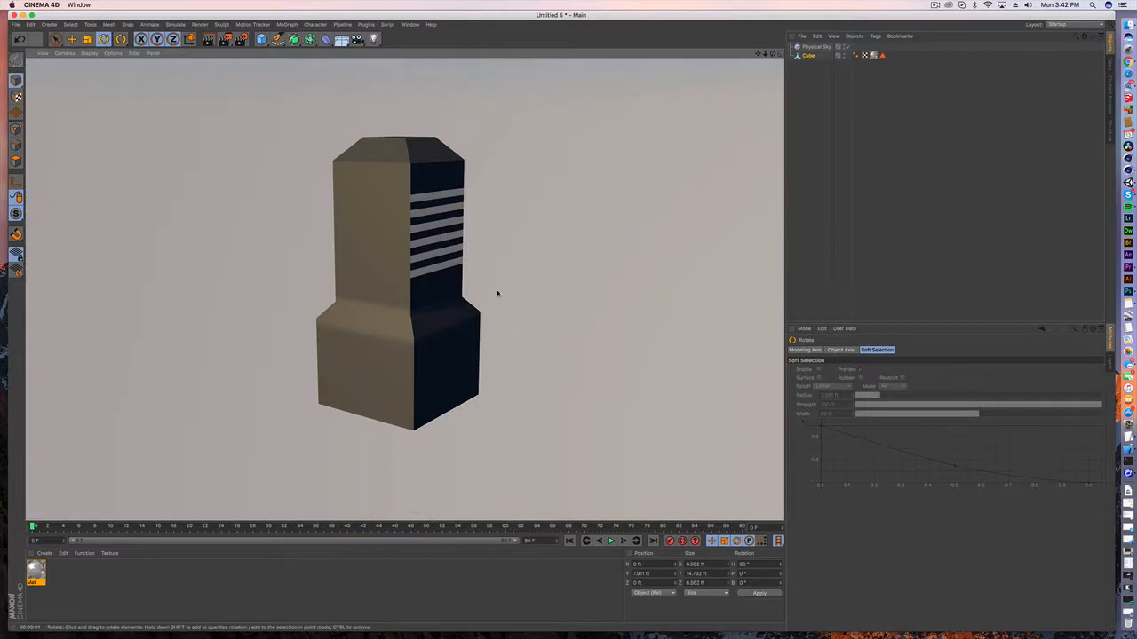
mouse_move(456, 265)
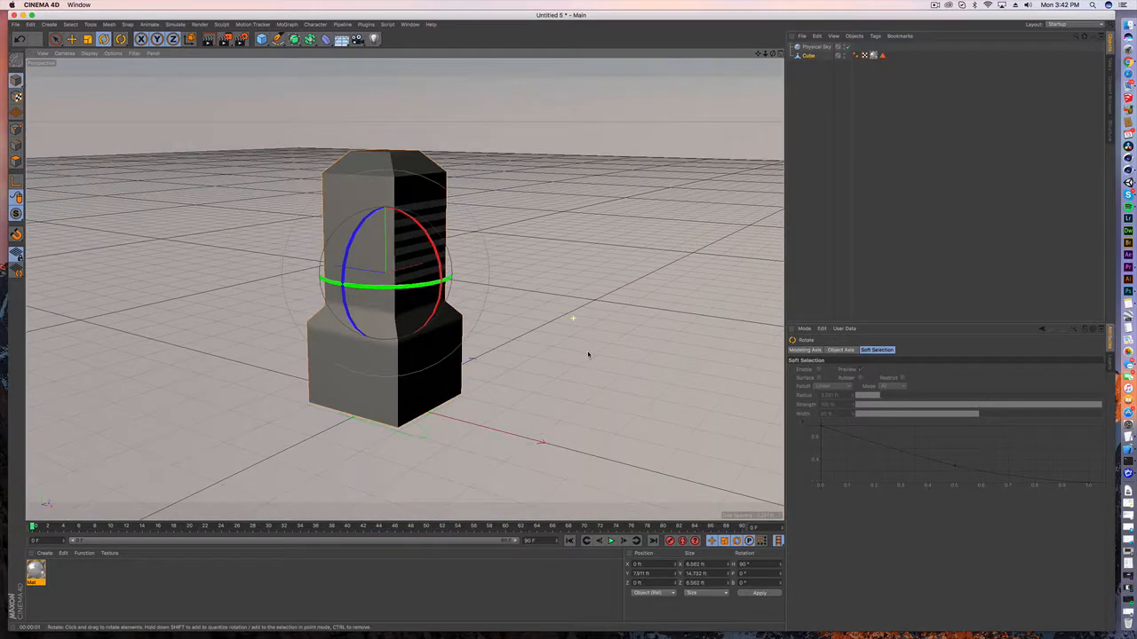
- Rotate the tower around its vertical axis
click(57, 38)
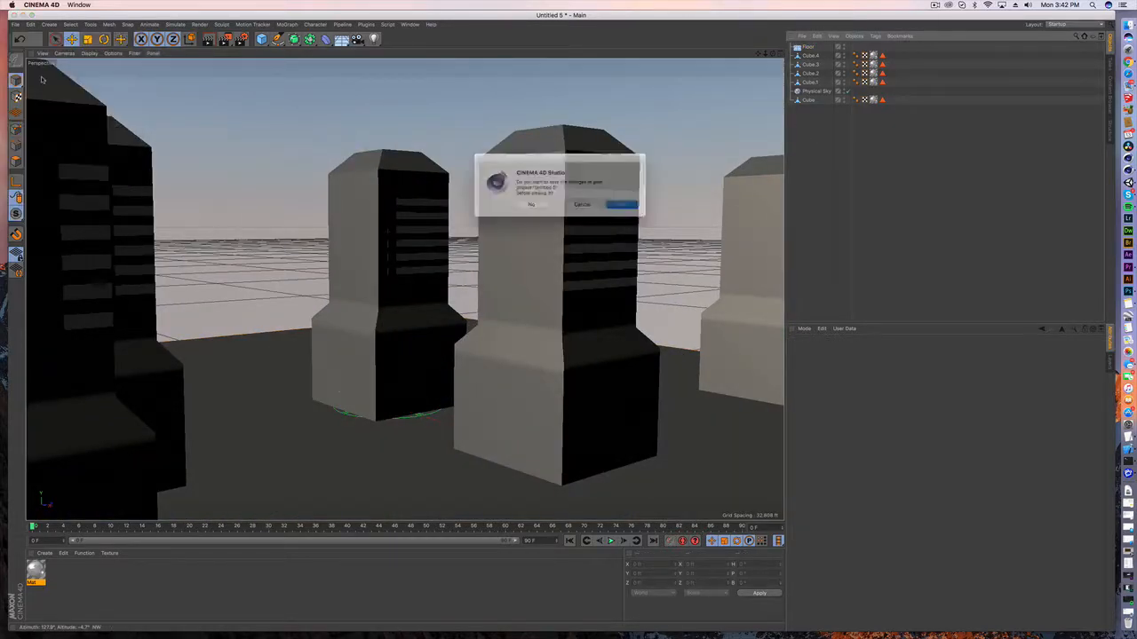
- Discard unsaved changes, reopen the 1660c4d.c4d project, and select Cube.1
click(620, 204)
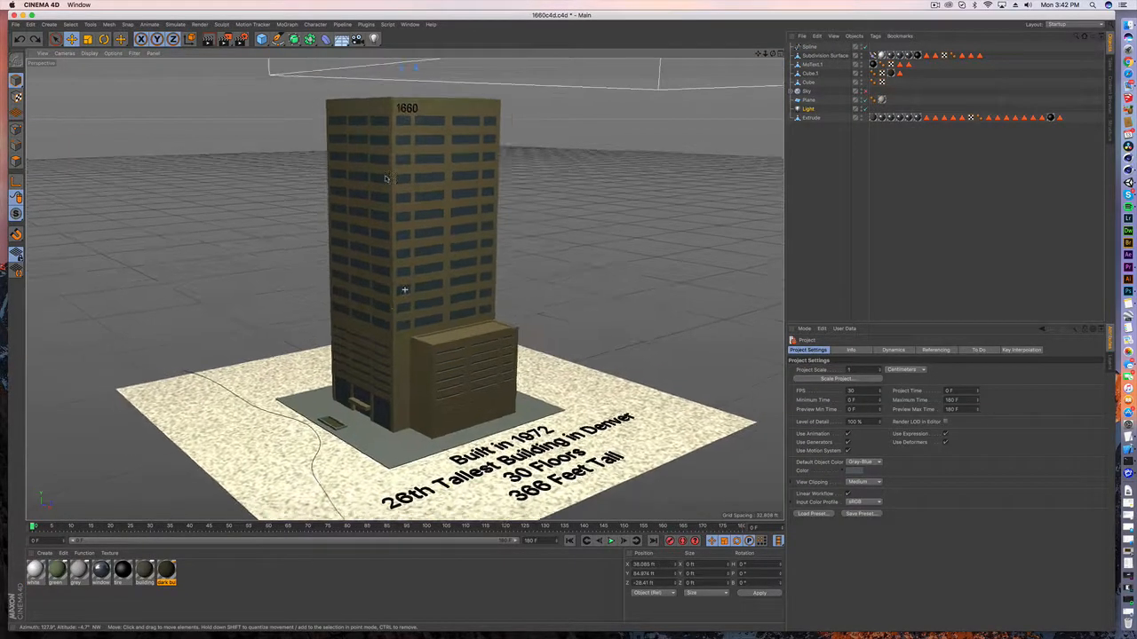
click(811, 73)
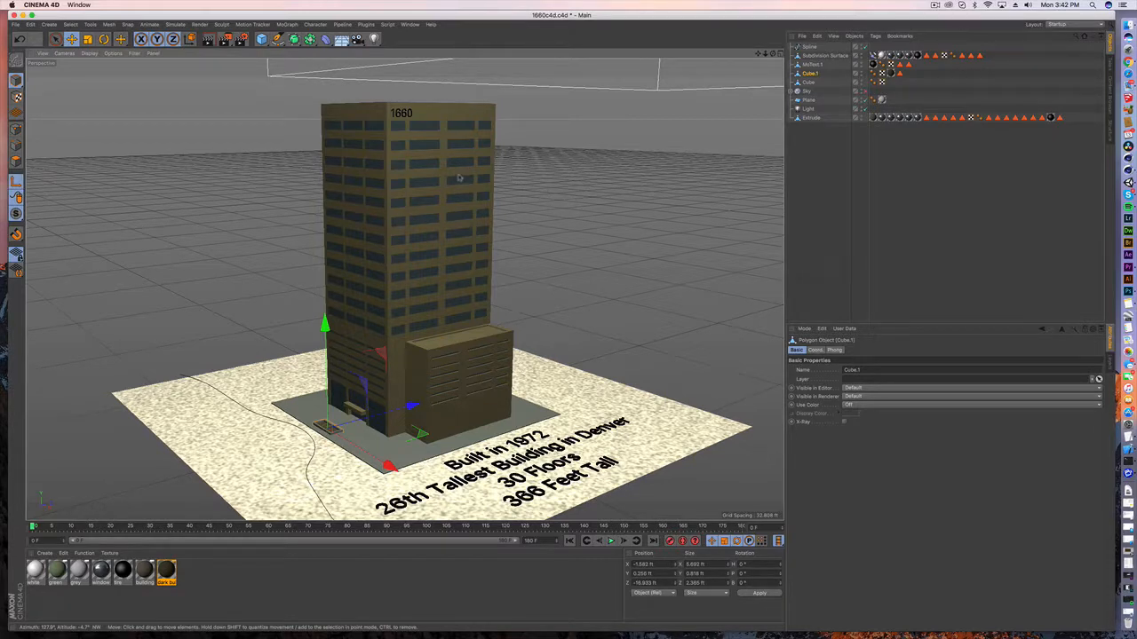
mouse_move(473, 204)
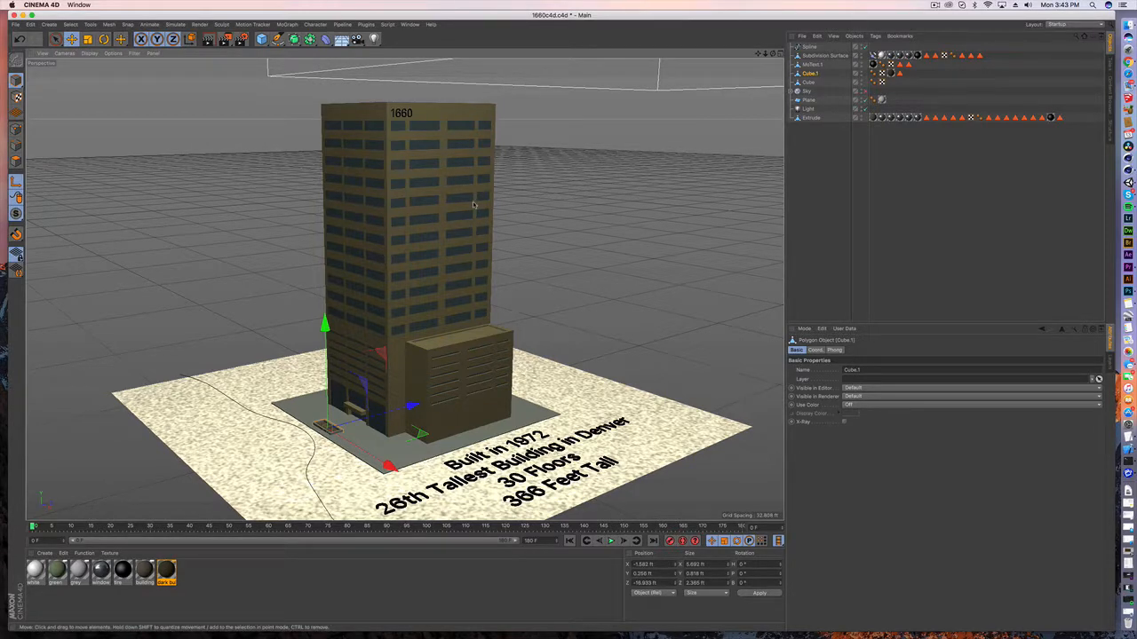
mouse_move(361, 175)
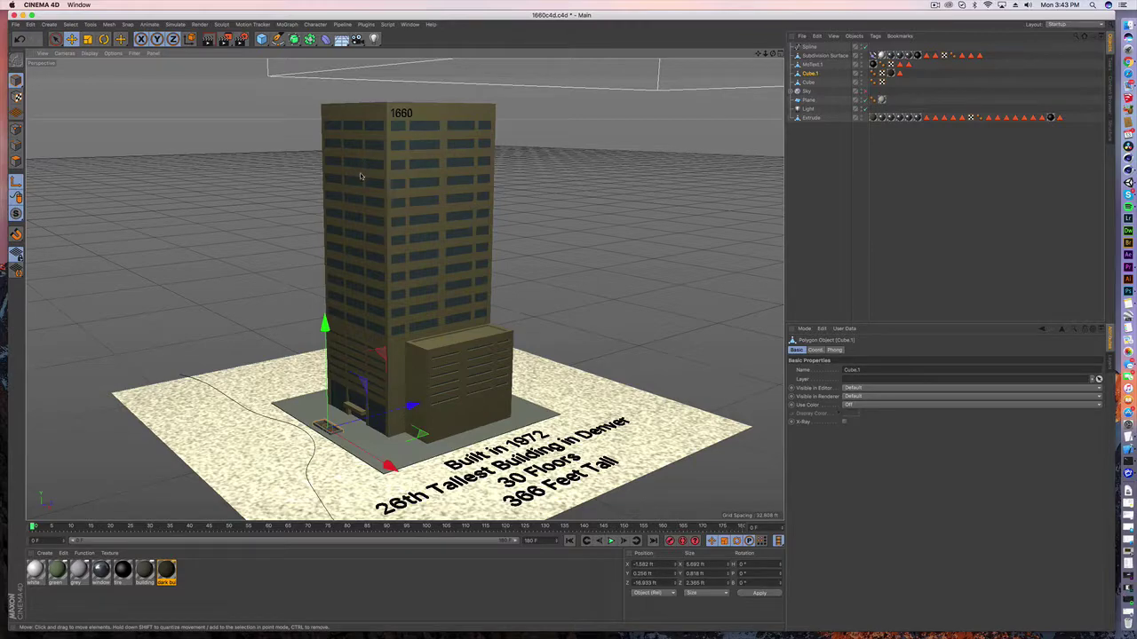